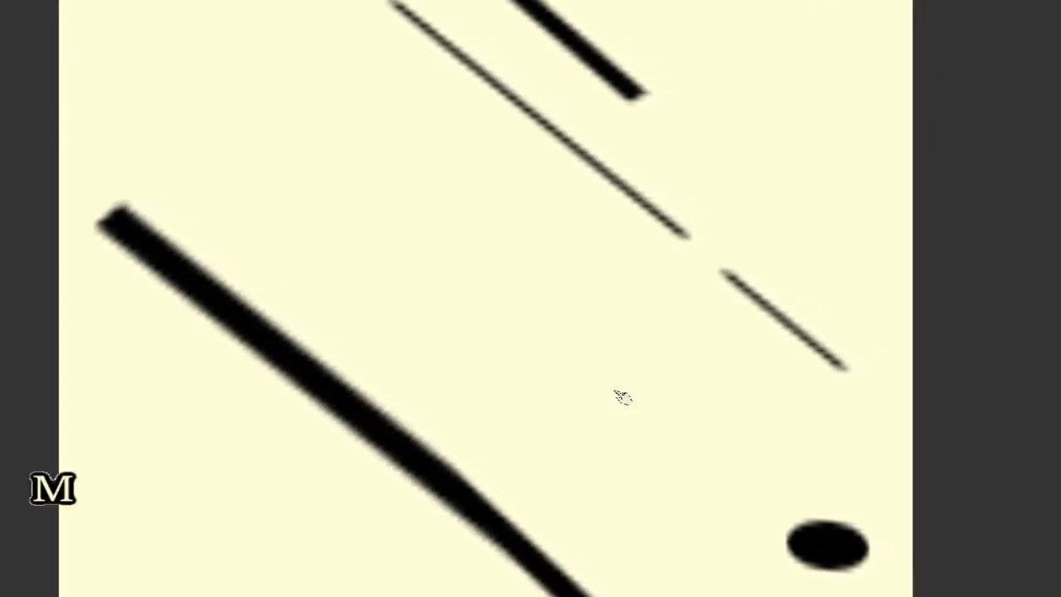
pyautogui.write('ELON')
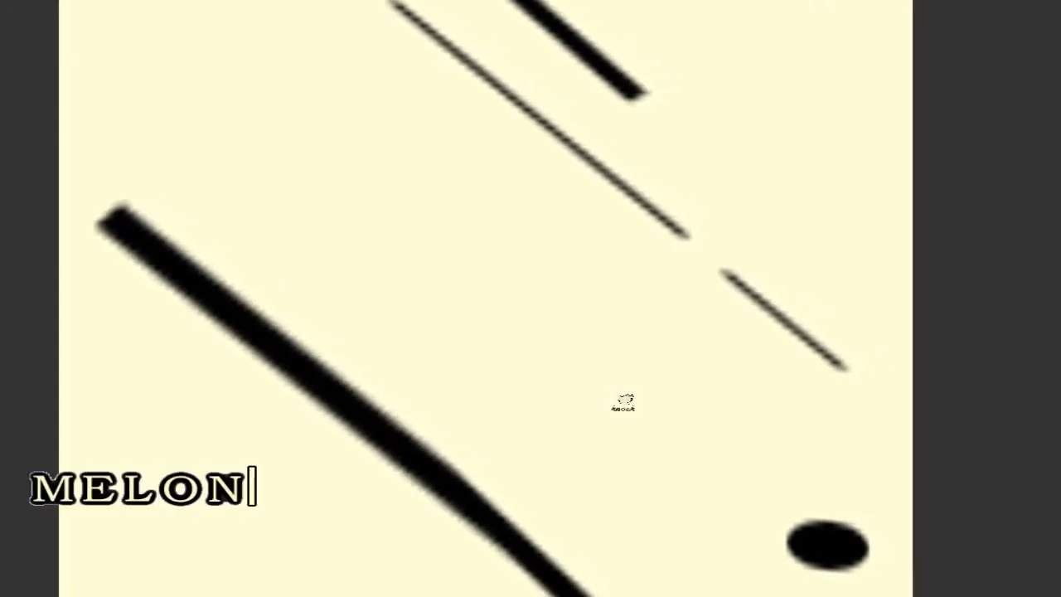
pyautogui.write('!!!!!!!!!!!!')
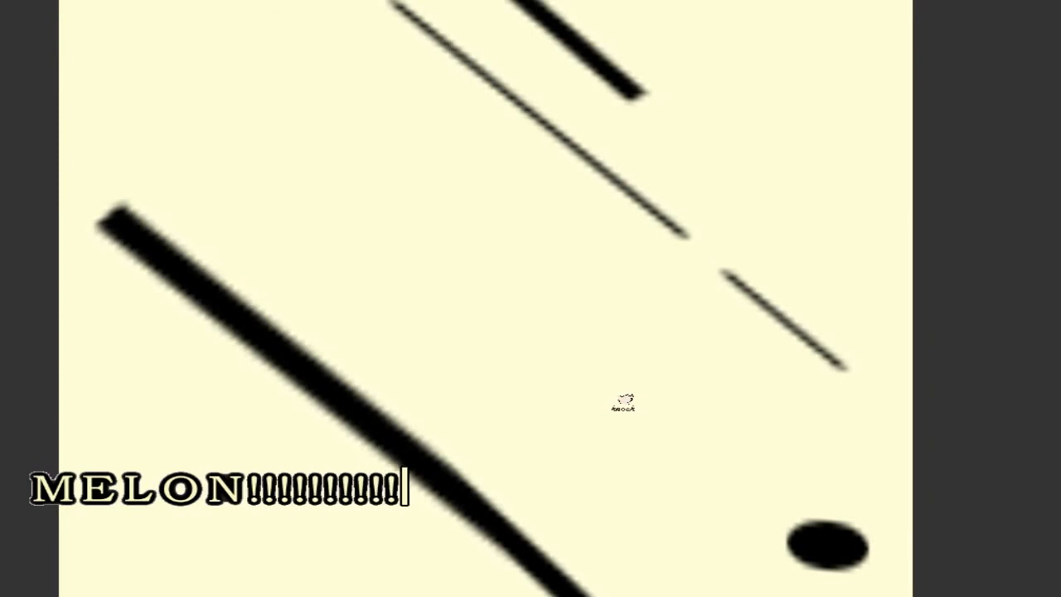